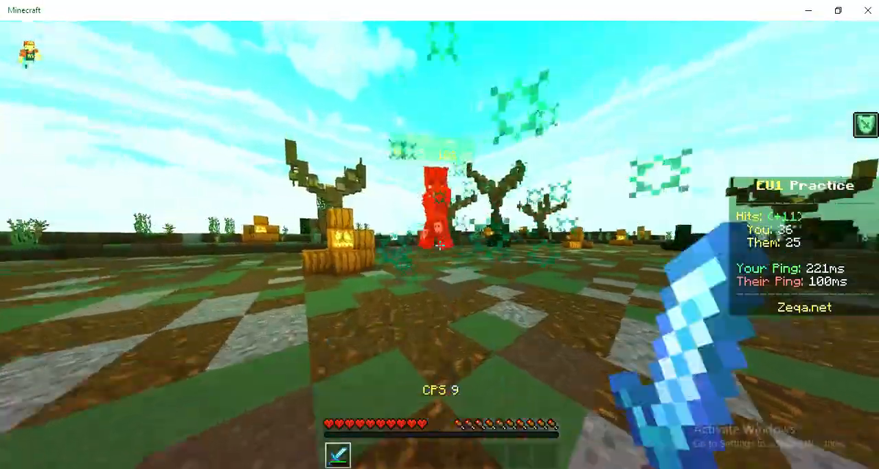
pyautogui.click(440, 245)
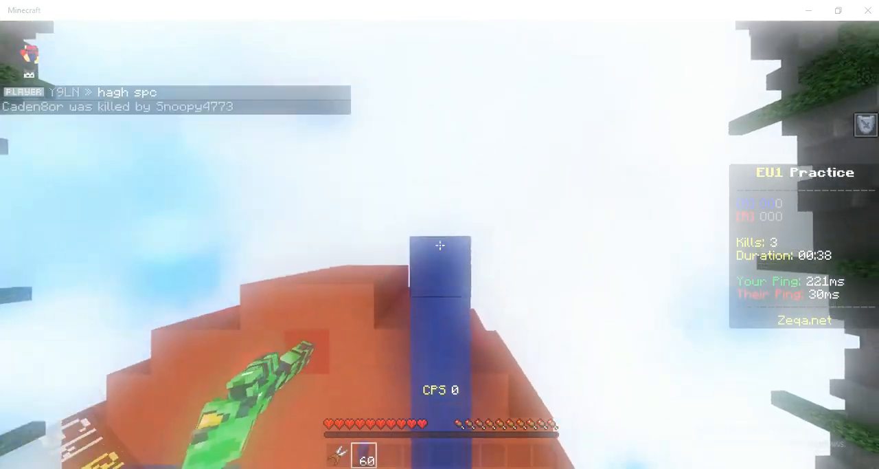
pyautogui.moveTo(440, 247)
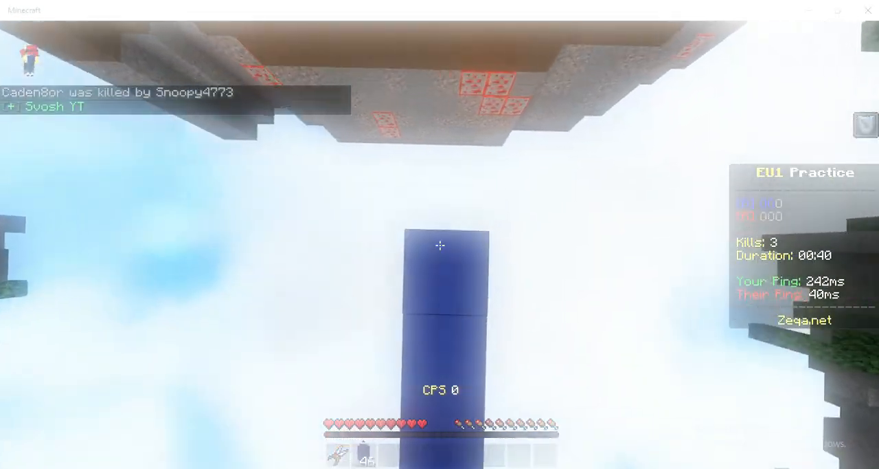